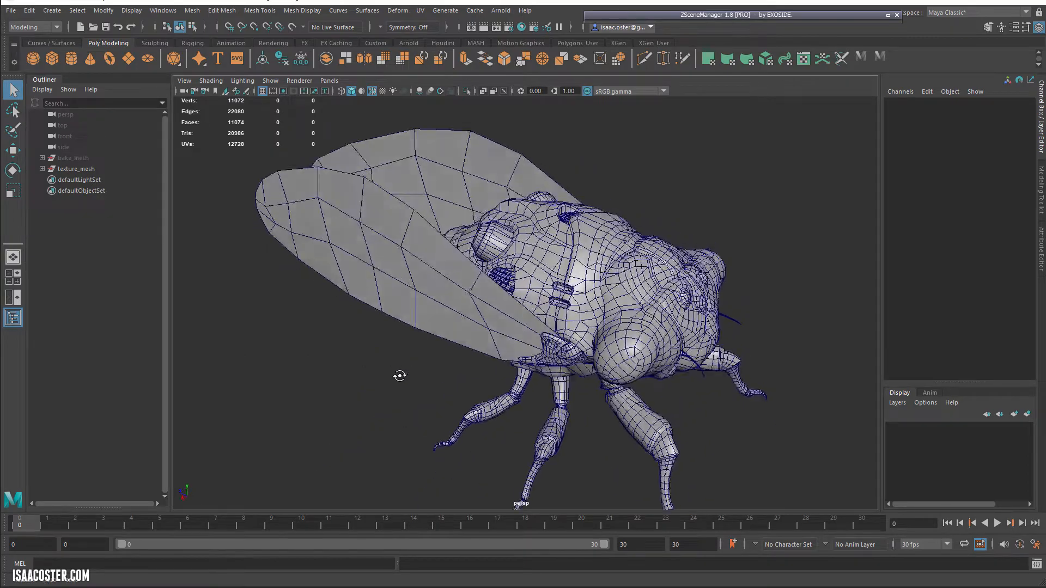
- Orbit around the cicada, select texture_mesh in the Outliner, and orbit it further
drag(399, 375, 424, 324)
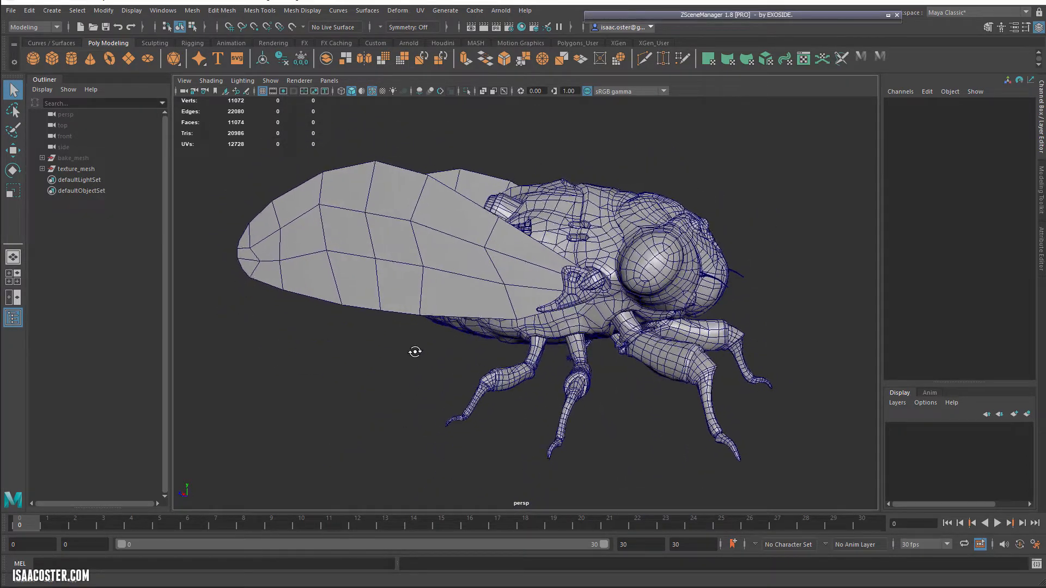
drag(415, 351, 402, 361)
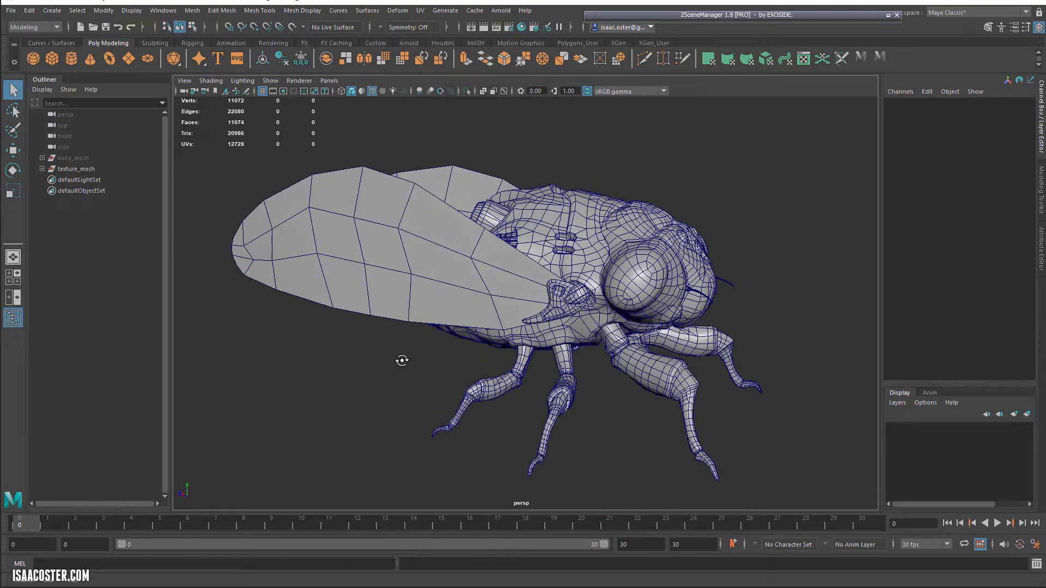
drag(400, 360, 466, 253)
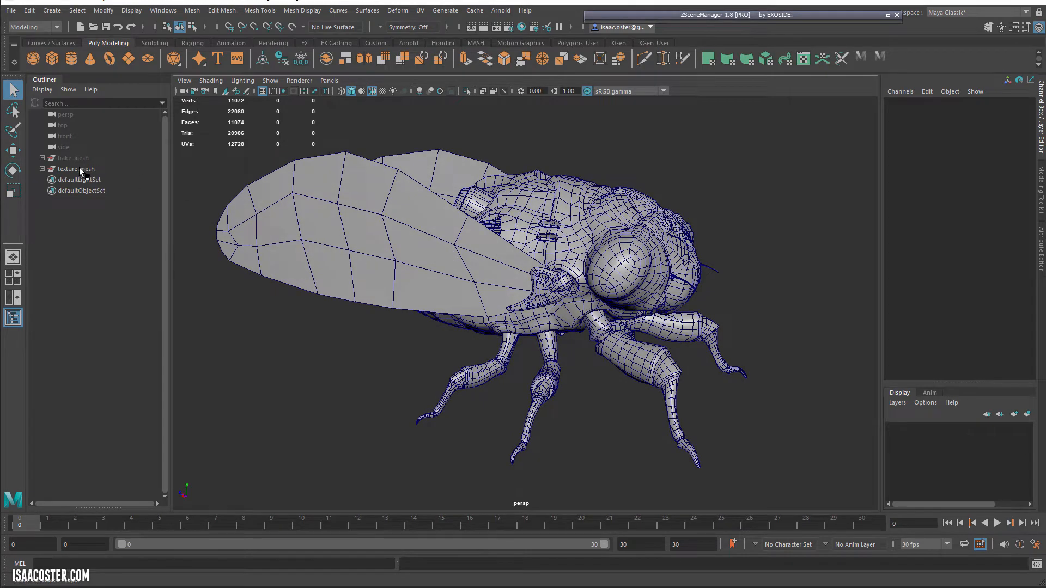
click(75, 168)
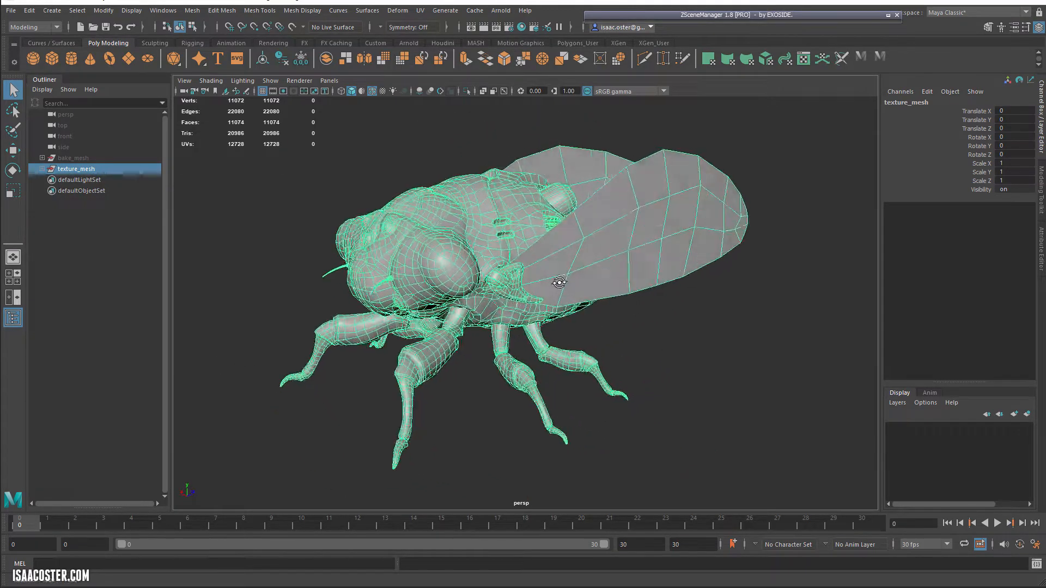
drag(560, 280, 647, 287)
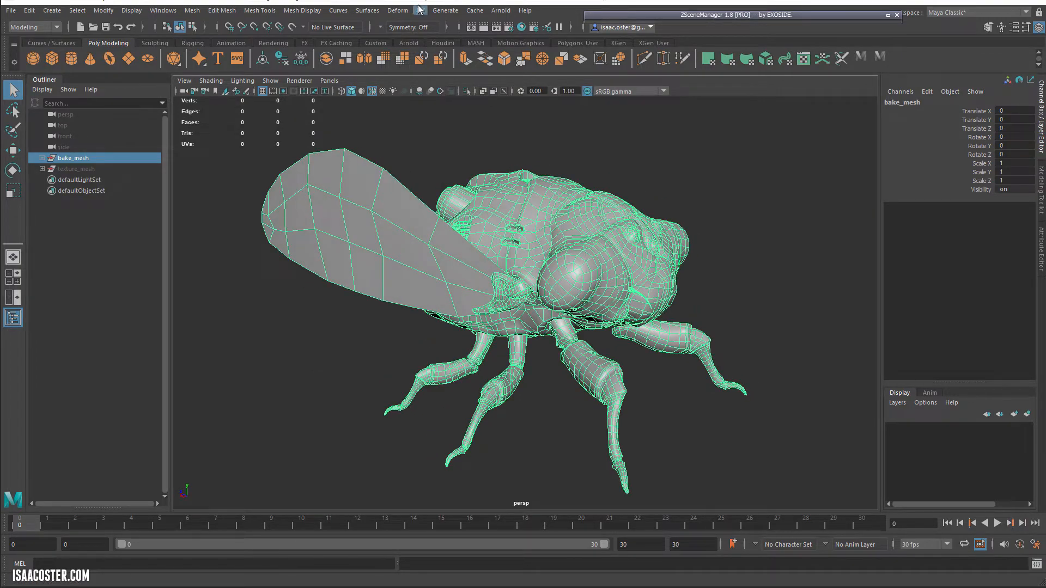
- Open the UV Editor and inspect the bake mesh's body UV shell layout
click(420, 10)
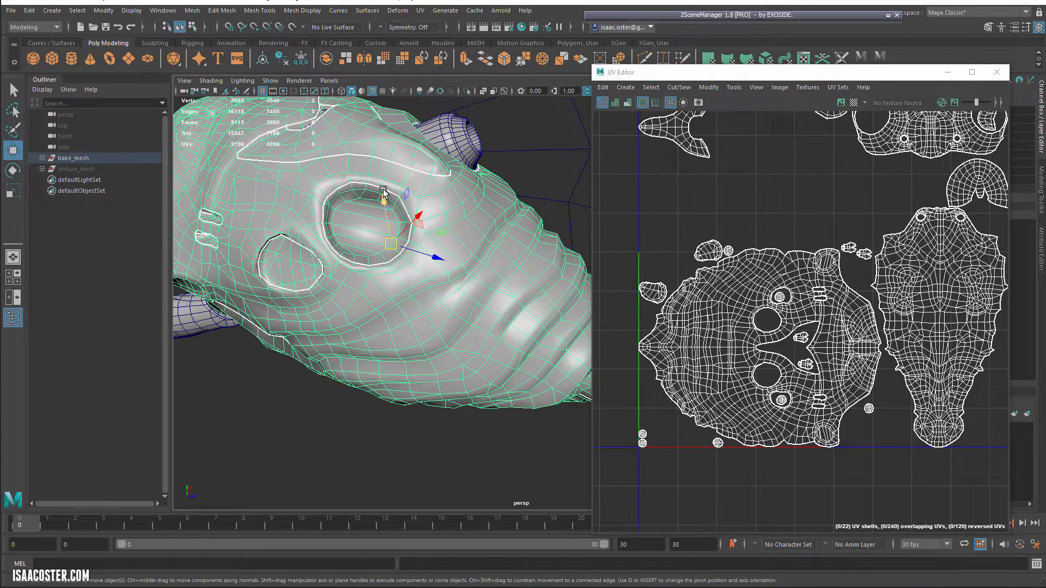
drag(384, 193, 353, 247)
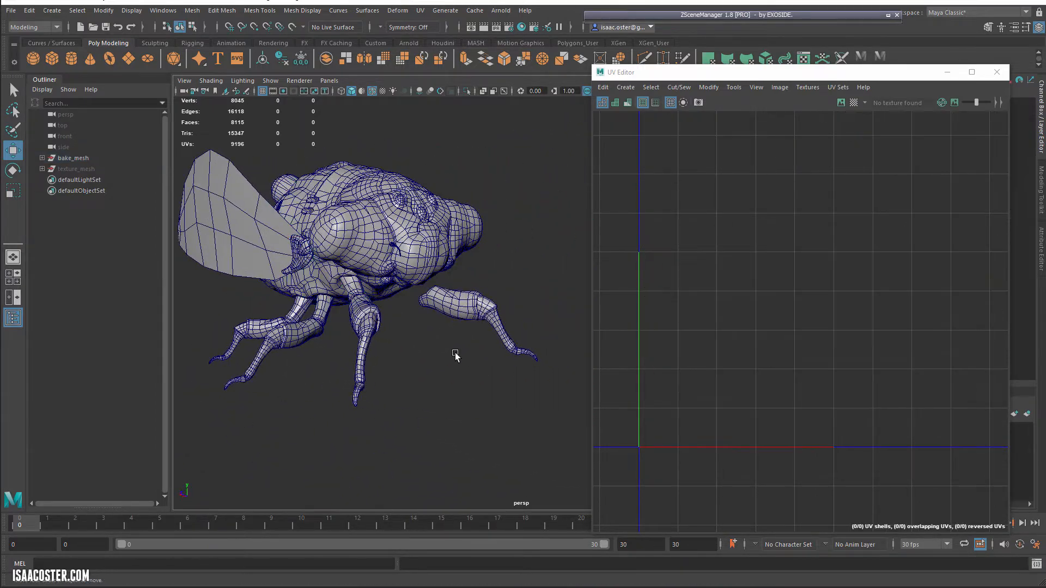
- Select bake_mesh in the Outliner to show its full UV layout, including the wing shell
click(73, 158)
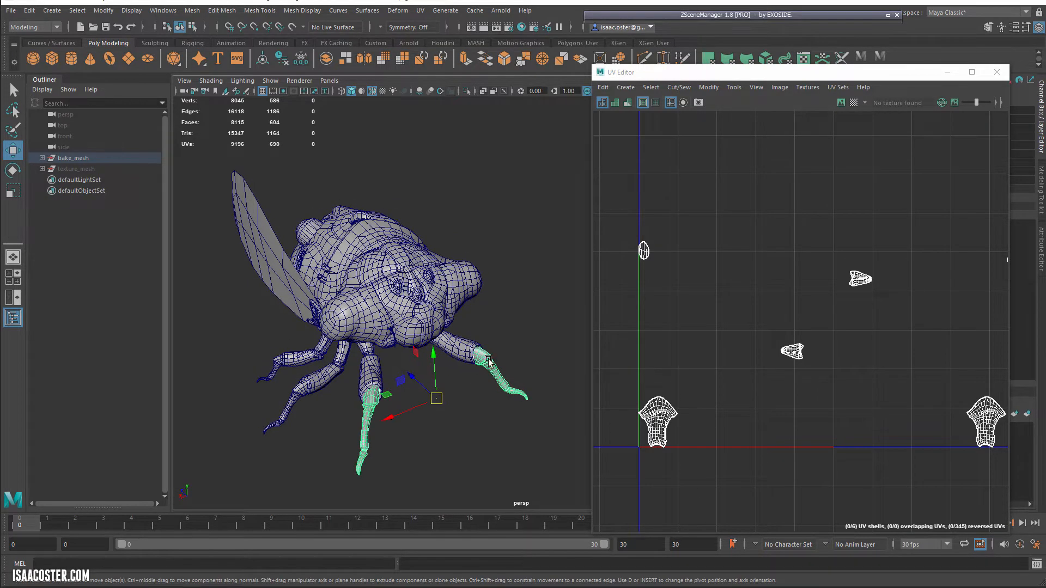
mouse_move(416, 267)
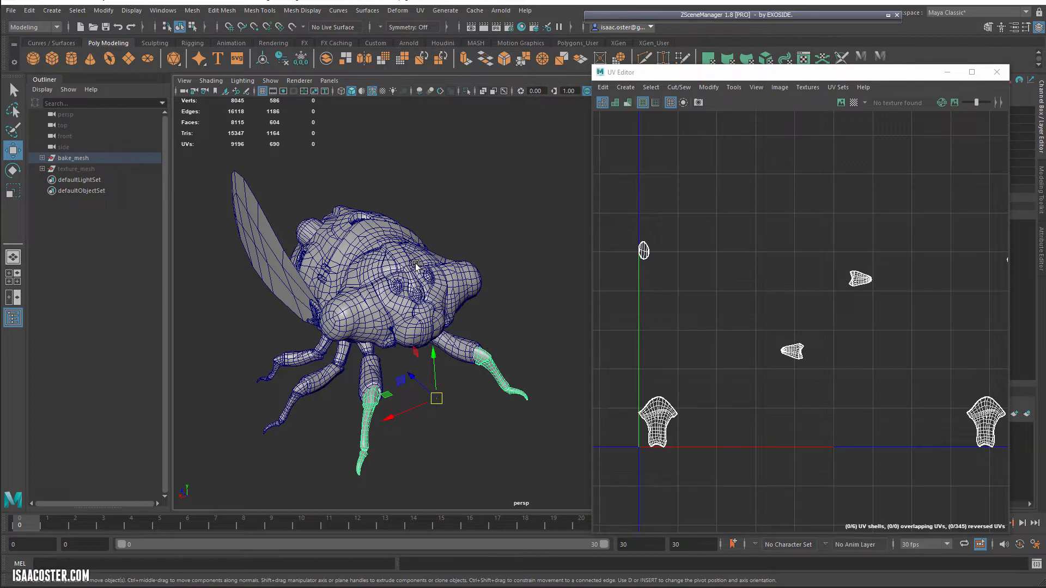
mouse_move(556, 116)
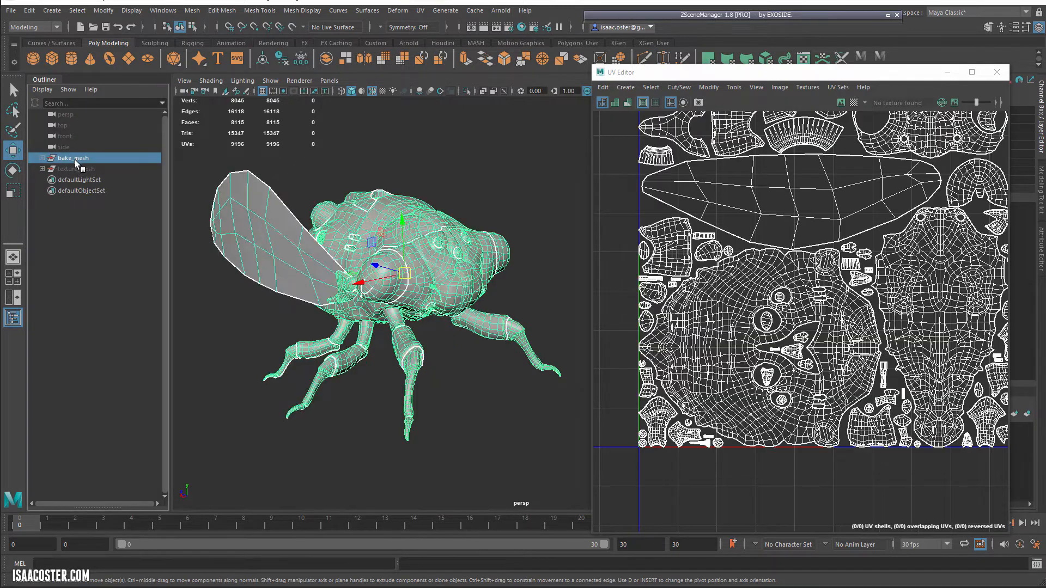
- Hide bake_mesh and select texture_mesh to load its UVs without the wing shell
click(75, 168)
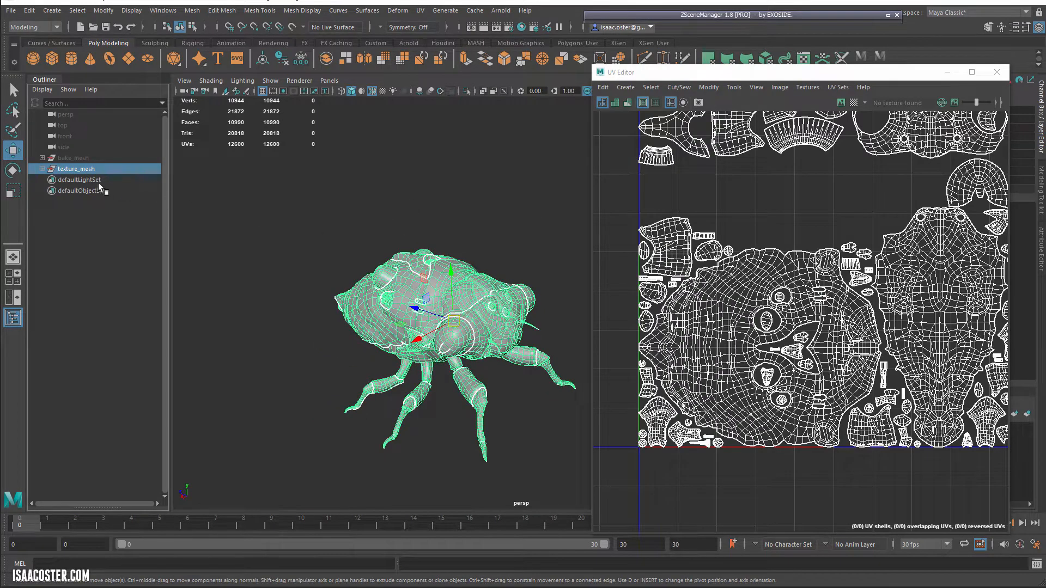
- Expand texture_mesh, select its part objects and the group, then orbit to the front
click(42, 169)
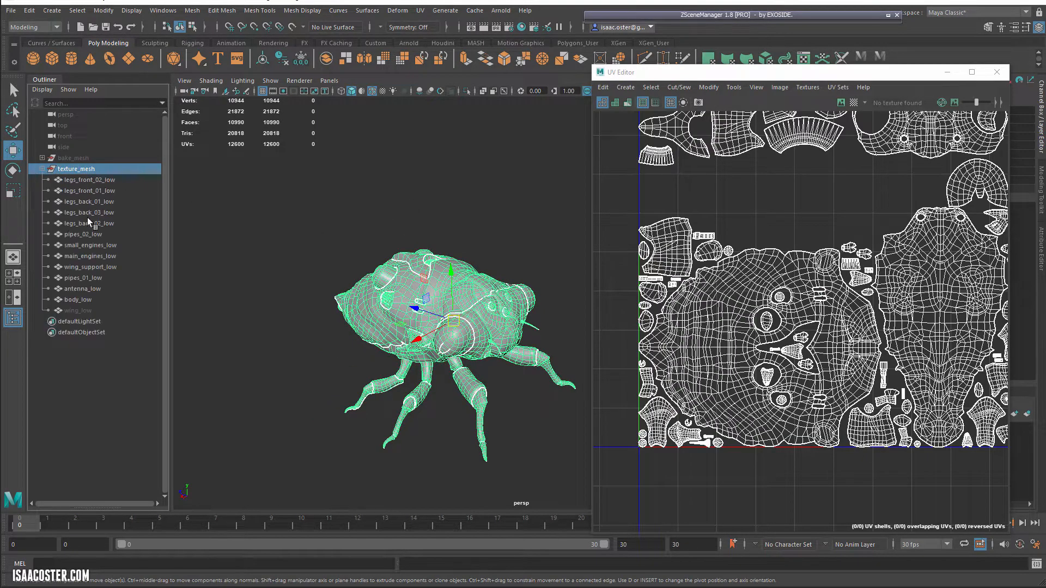
click(77, 310)
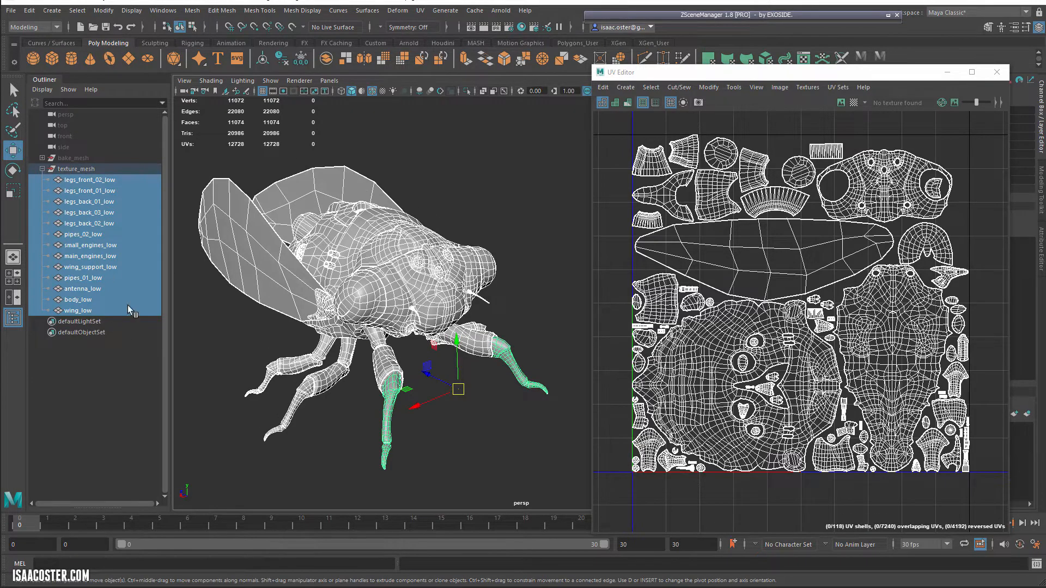
click(77, 169)
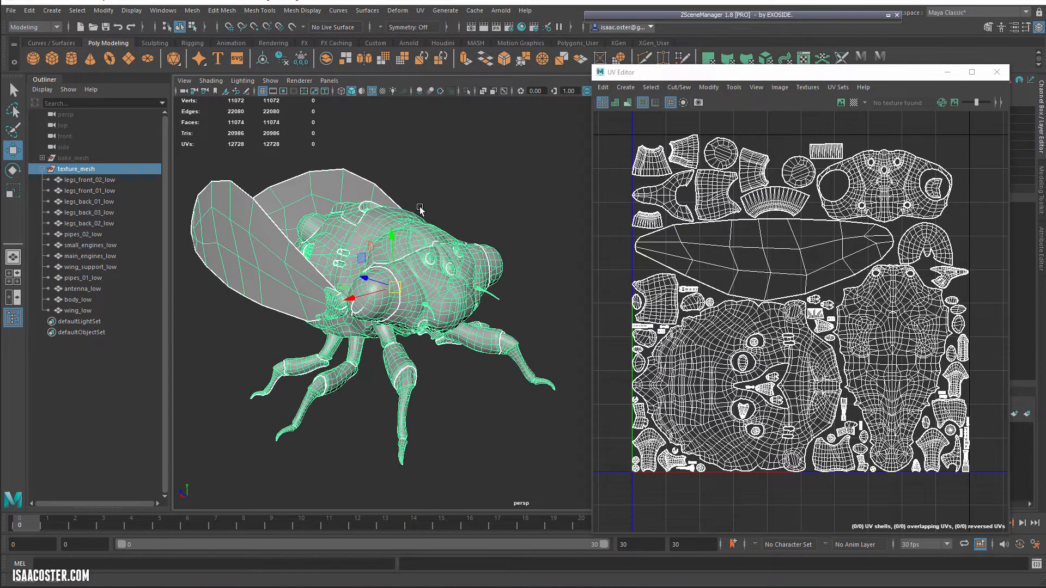
drag(420, 208, 481, 390)
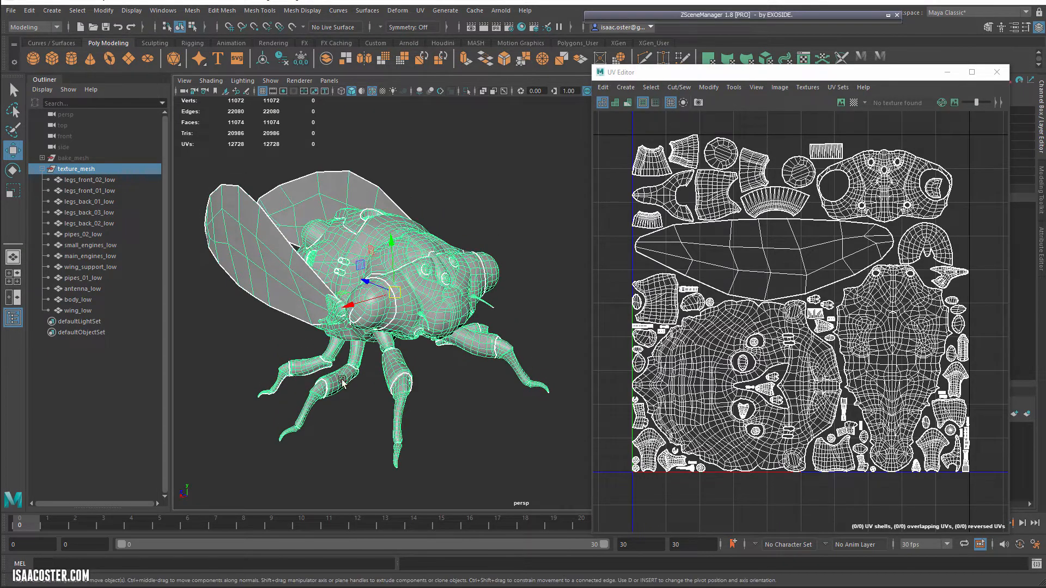
drag(344, 383, 434, 393)
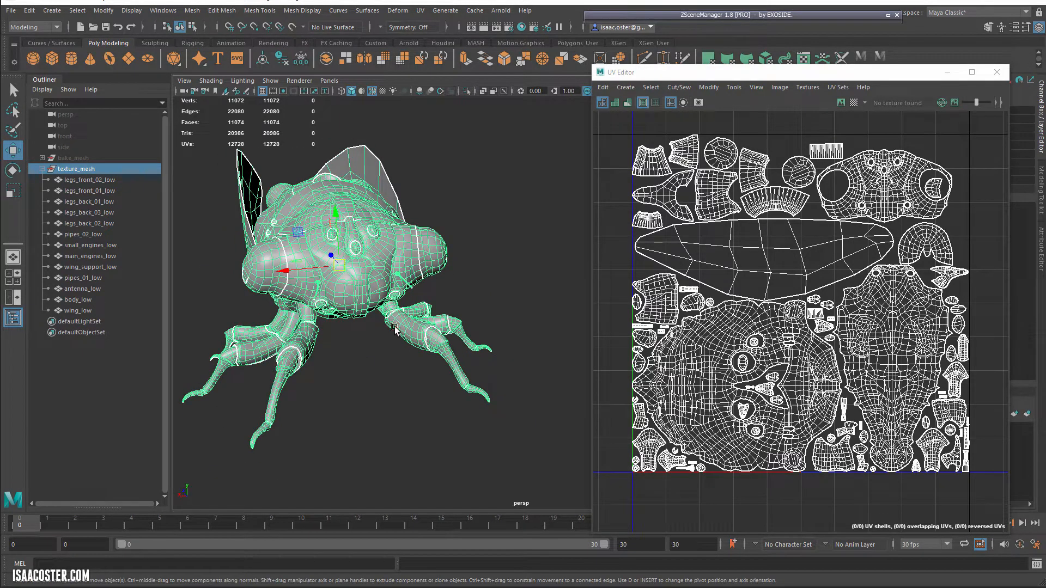
mouse_move(331, 380)
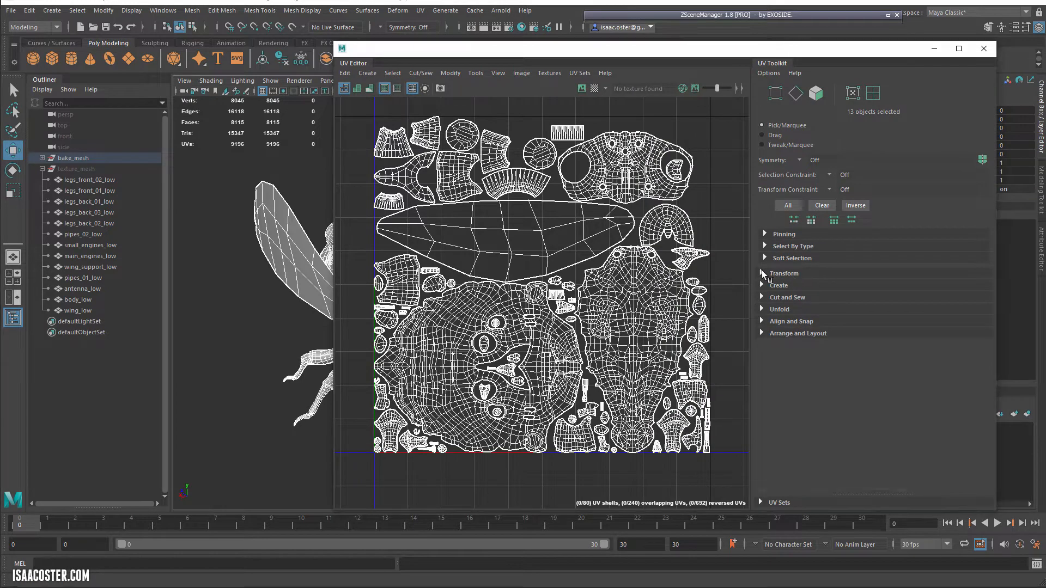
- Expand UV Toolkit's Transform section and select all 80 bake mesh UV shells
click(783, 273)
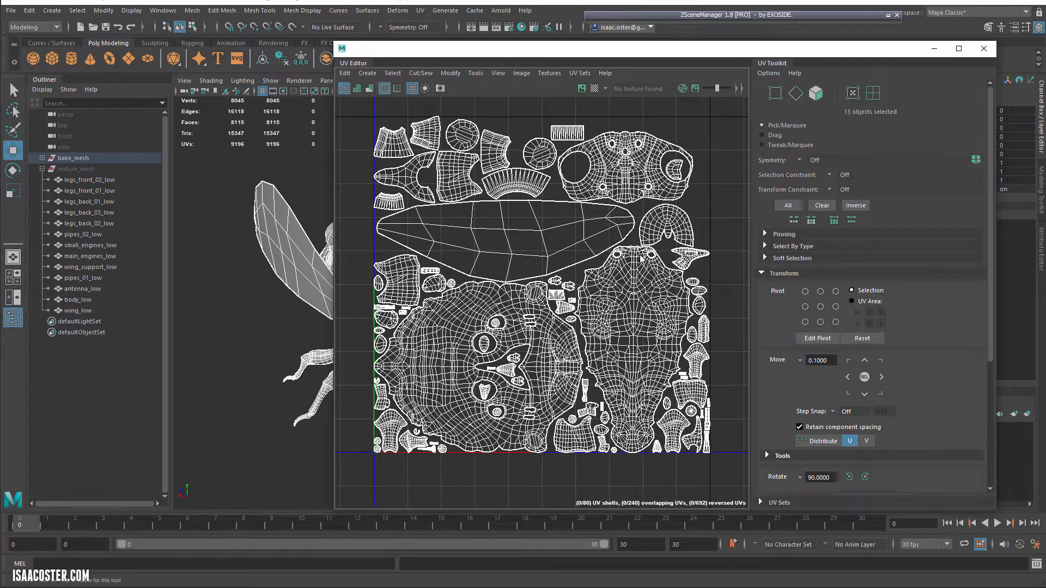
click(815, 93)
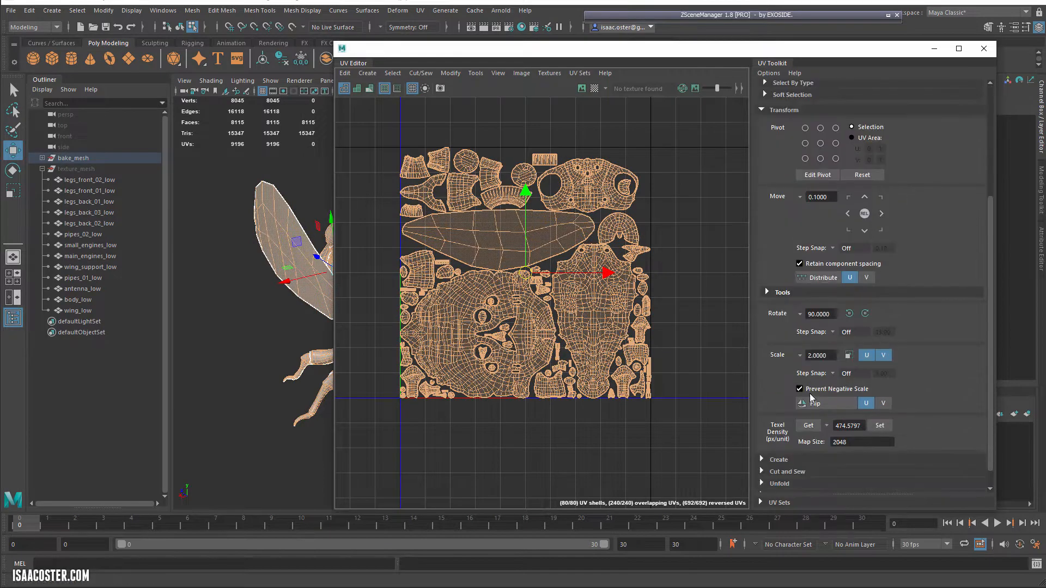
click(815, 93)
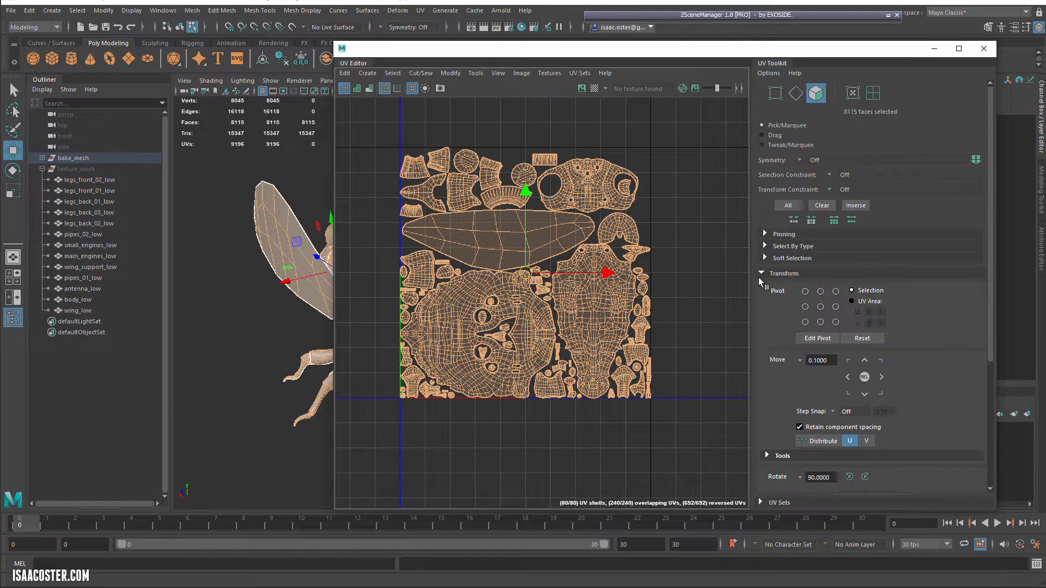
scroll(down, 3)
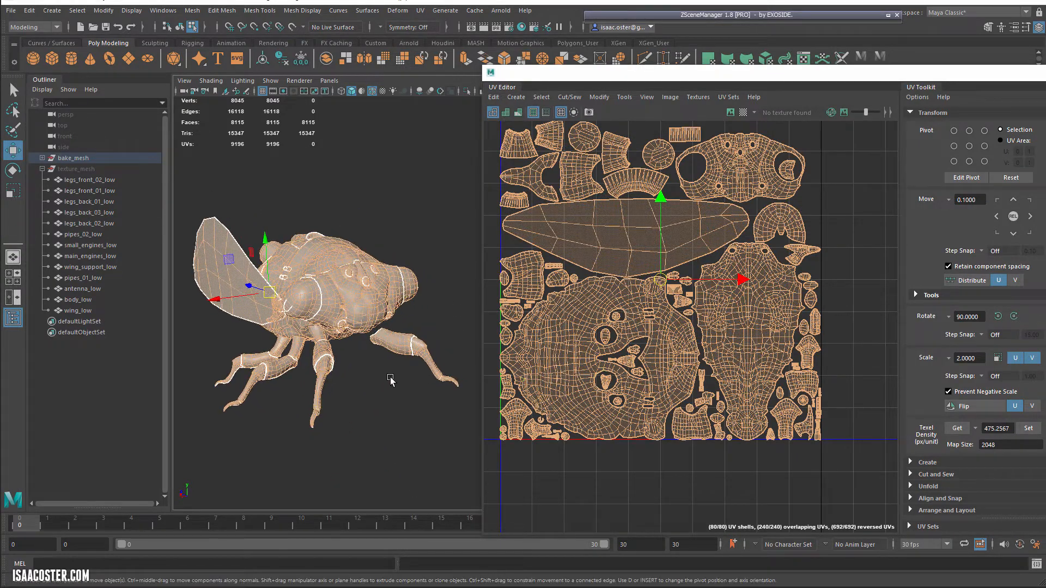
- Move the UV Editor window aside and select the texture mesh group in the Outliner
drag(390, 380, 363, 399)
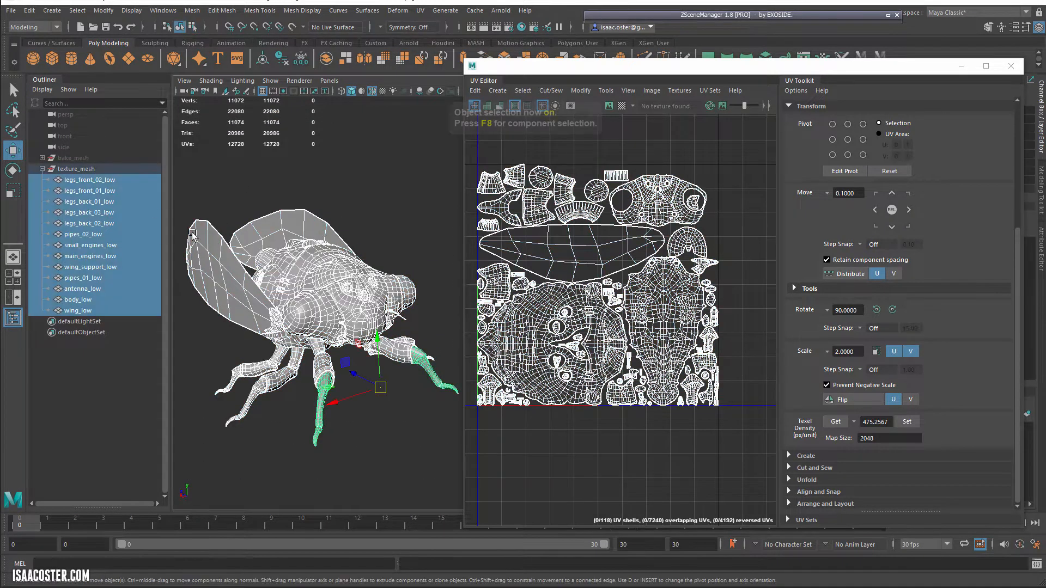
click(76, 168)
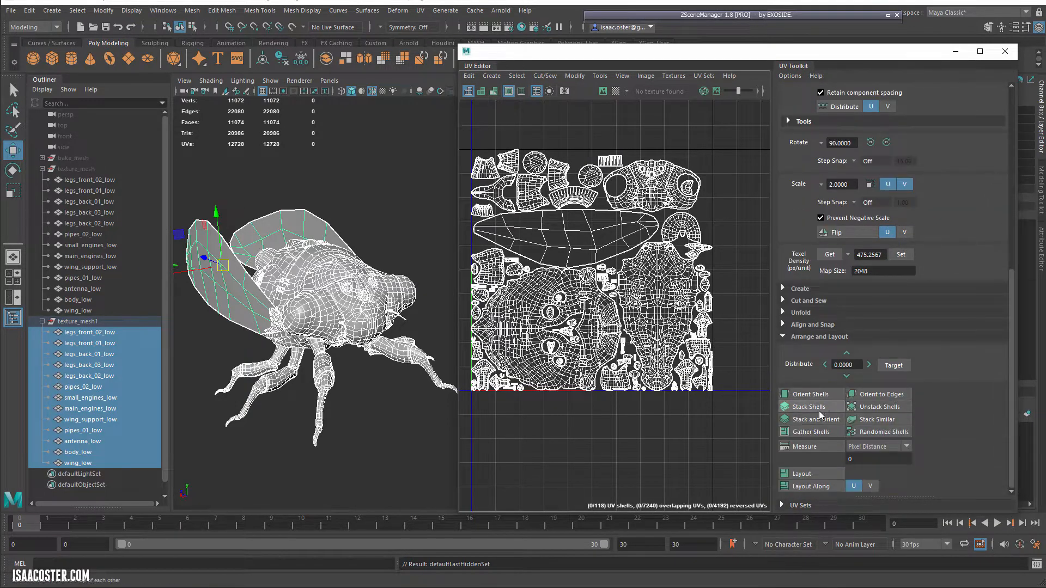
- Run Layout to repack texture_mesh1's 116 UV shells without overlapping UVs
click(809, 406)
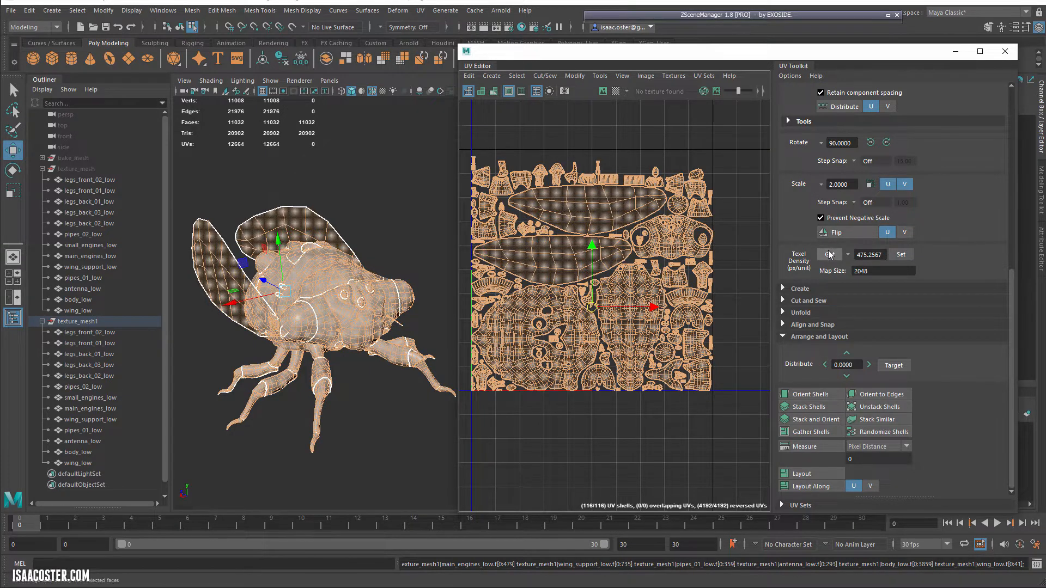
- Measure texture_mesh1's texel density (406.3106 px/unit) and compare it with 475 in Calculator
click(829, 255)
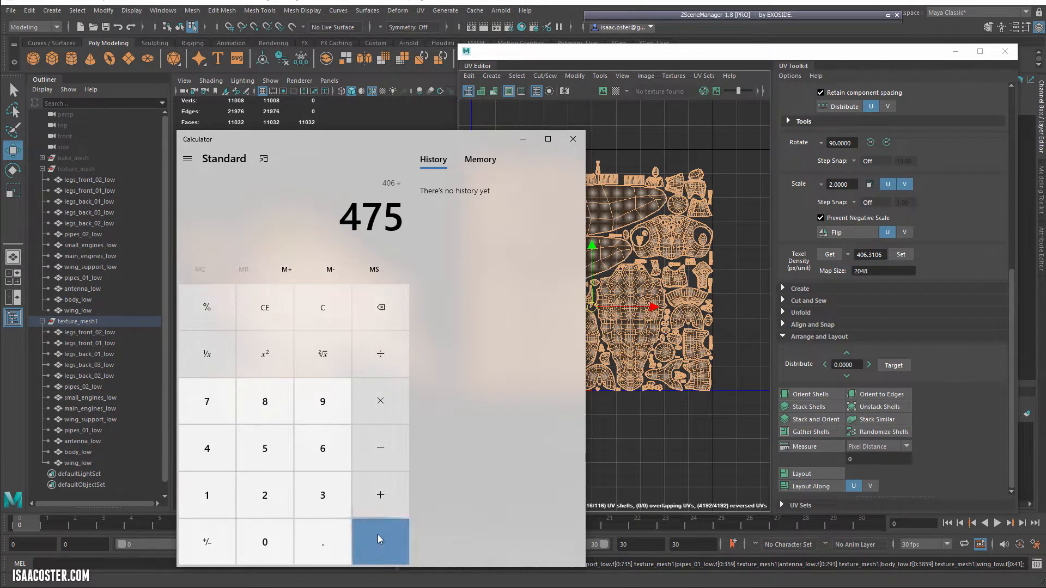
click(571, 139)
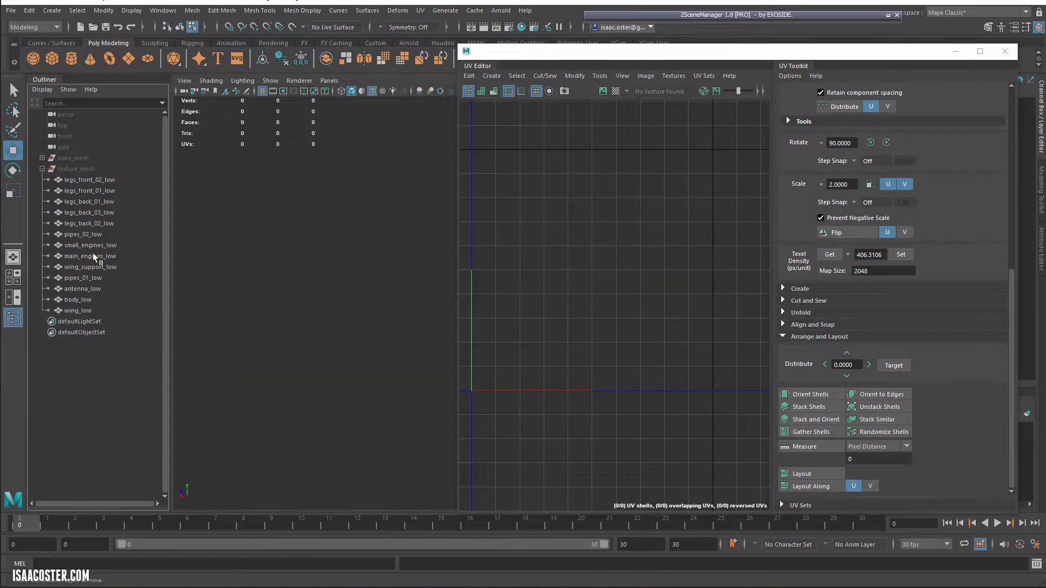
- Select texture_mesh to view its UVs, then select bake_mesh and toggle its visibility with Ctrl+H
click(76, 168)
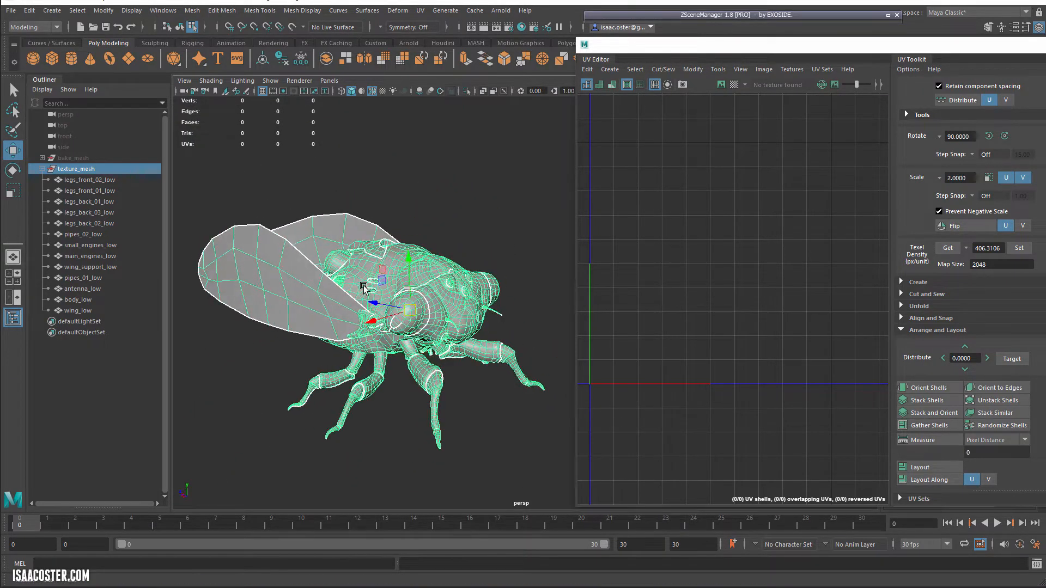
click(76, 168)
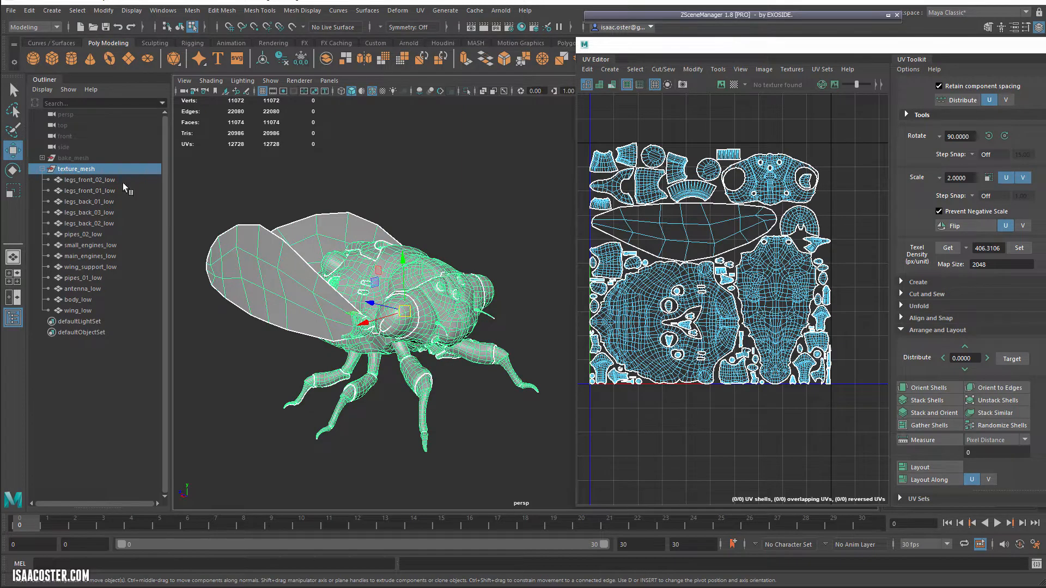
click(75, 158)
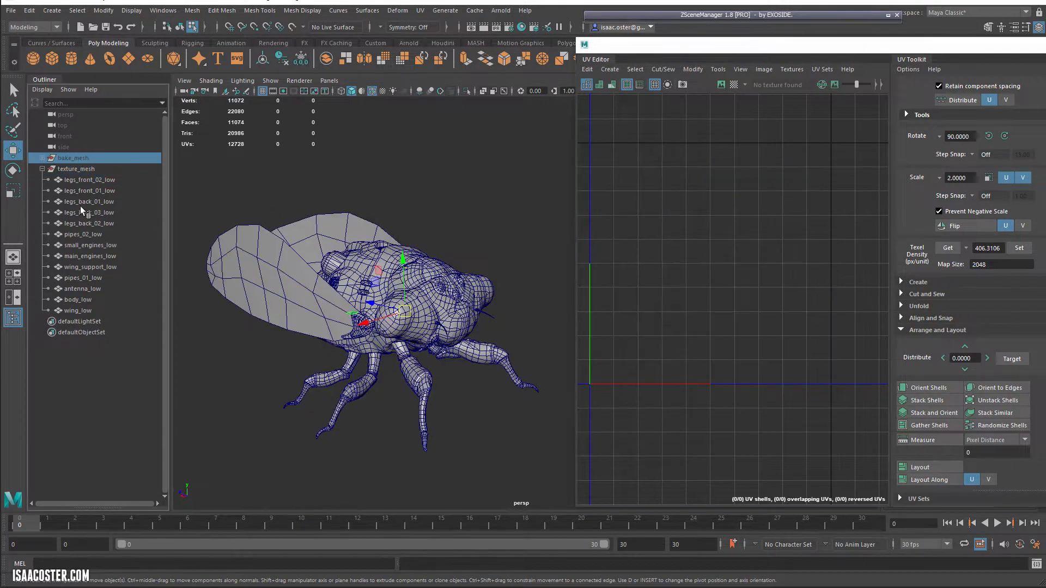
key(ctrl+h)
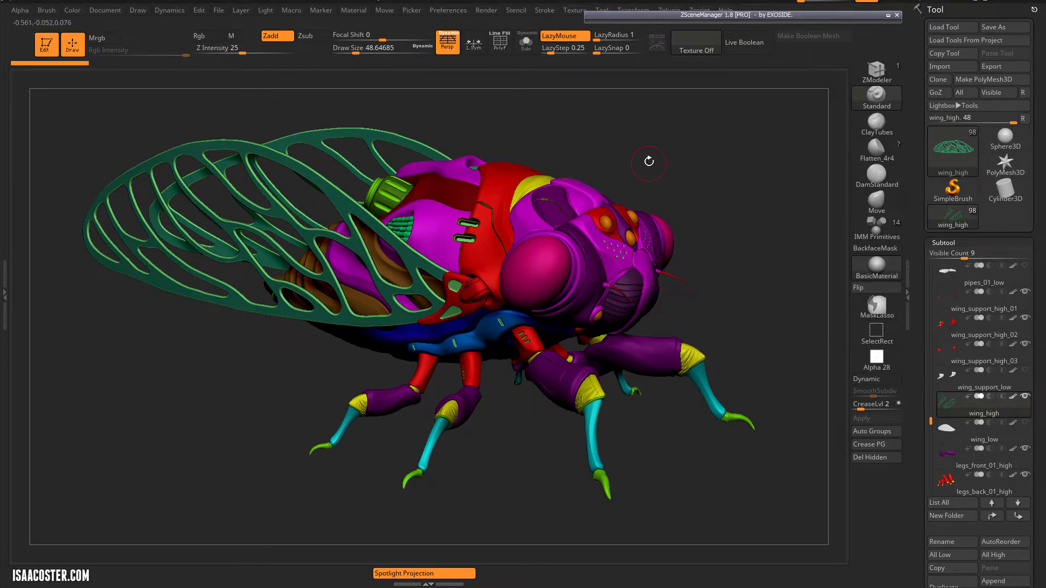
drag(647, 162, 731, 122)
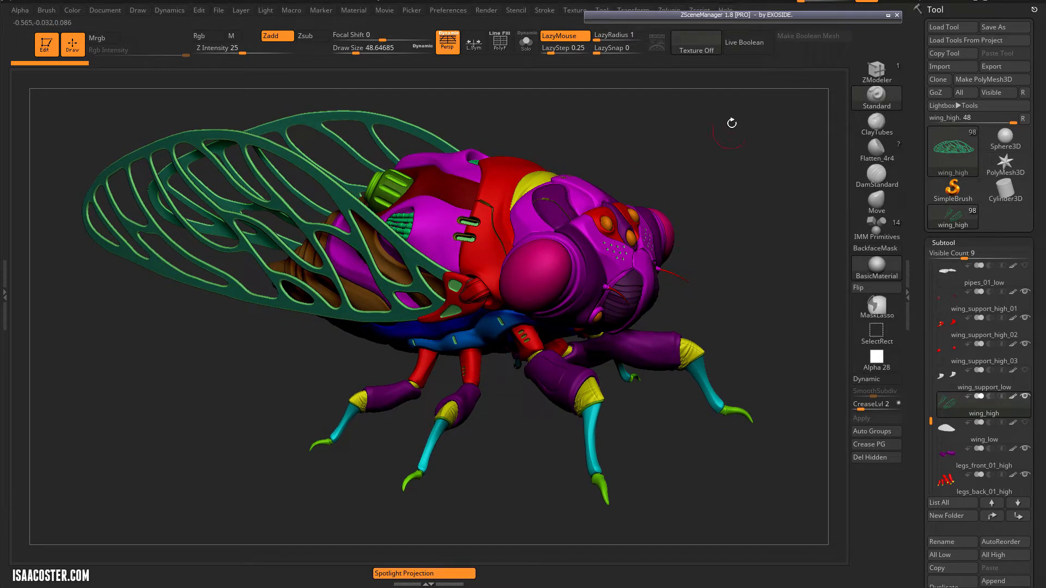
drag(731, 123, 697, 139)
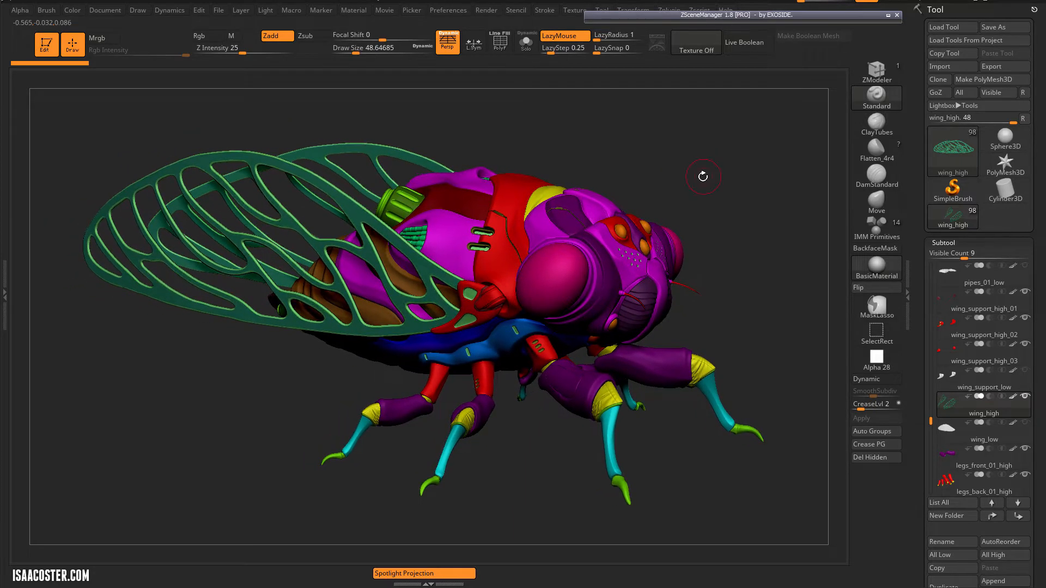
drag(702, 176, 666, 187)
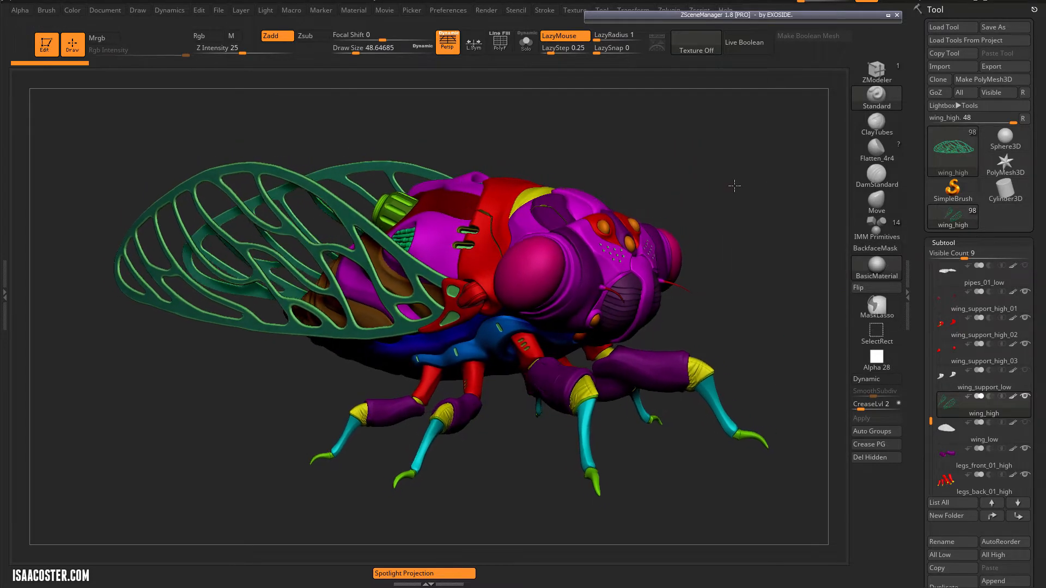
drag(734, 185, 829, 250)
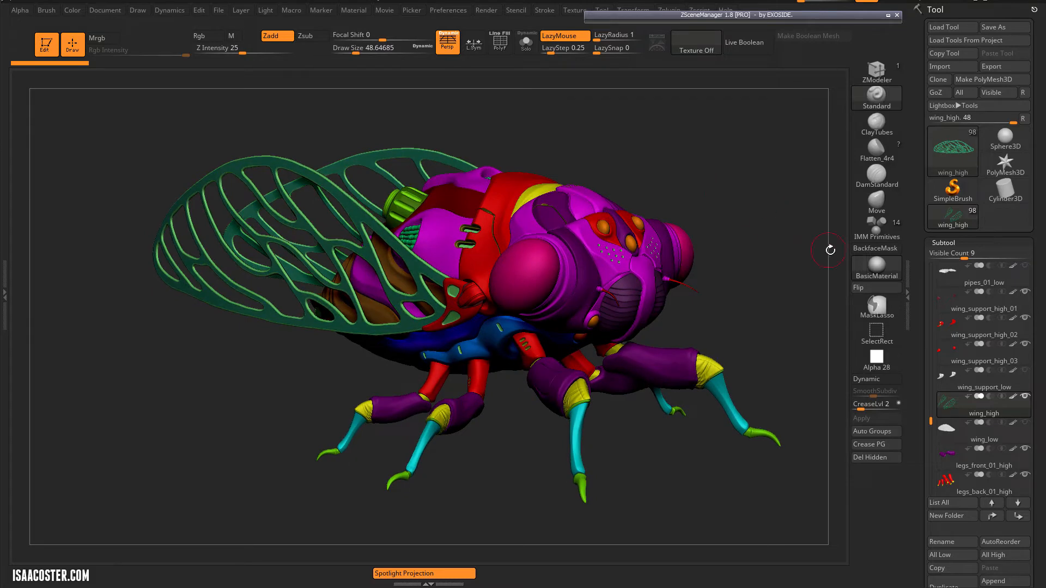
drag(831, 250, 713, 198)
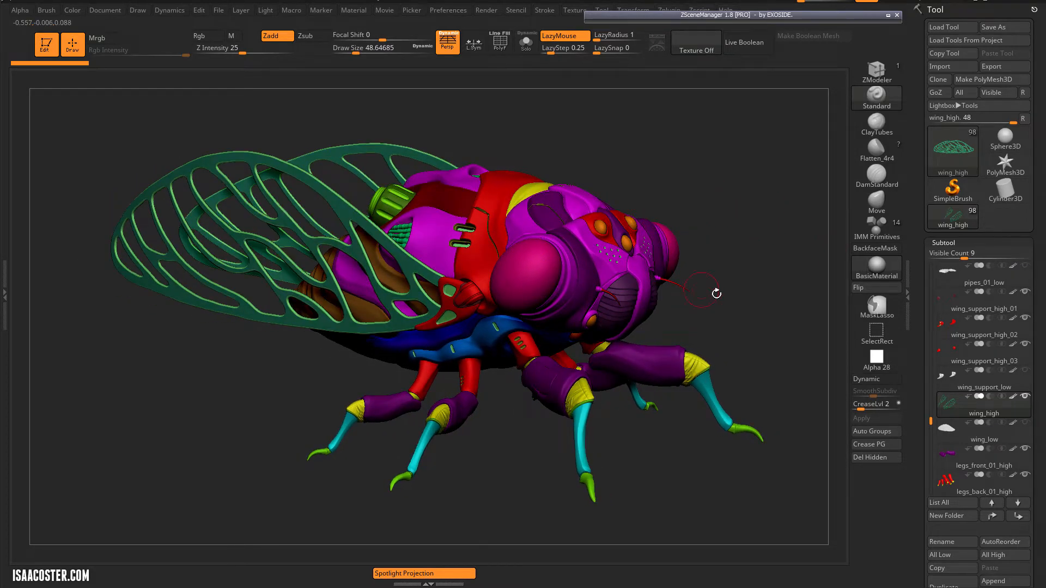
drag(717, 292, 592, 240)
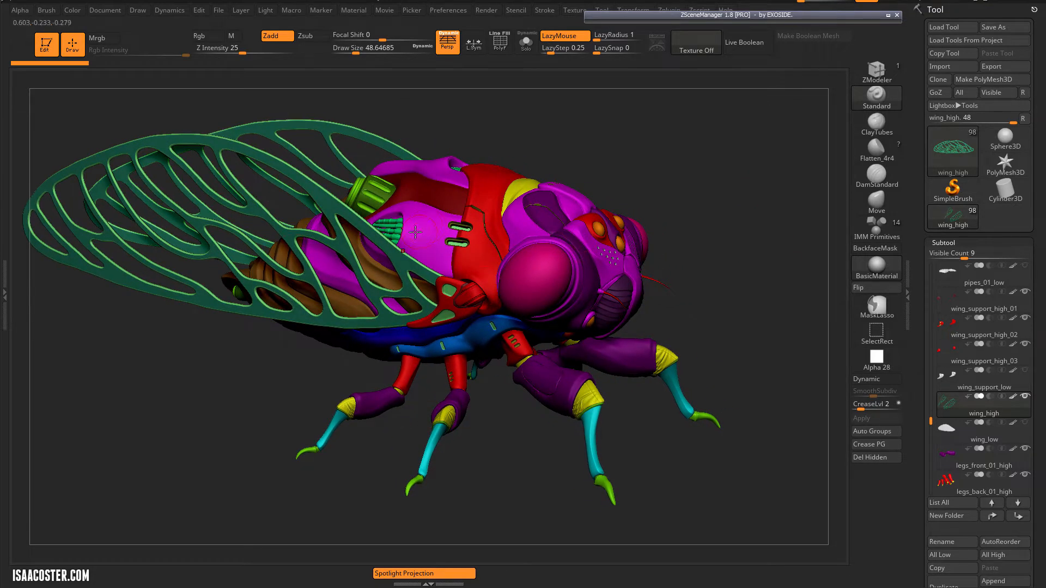
mouse_move(547, 215)
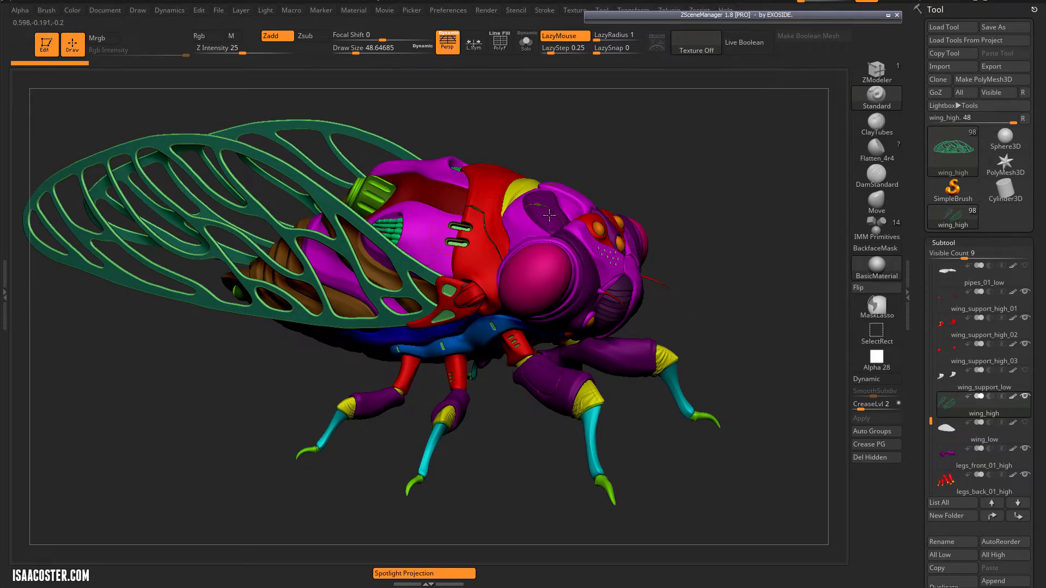
drag(547, 213, 434, 256)
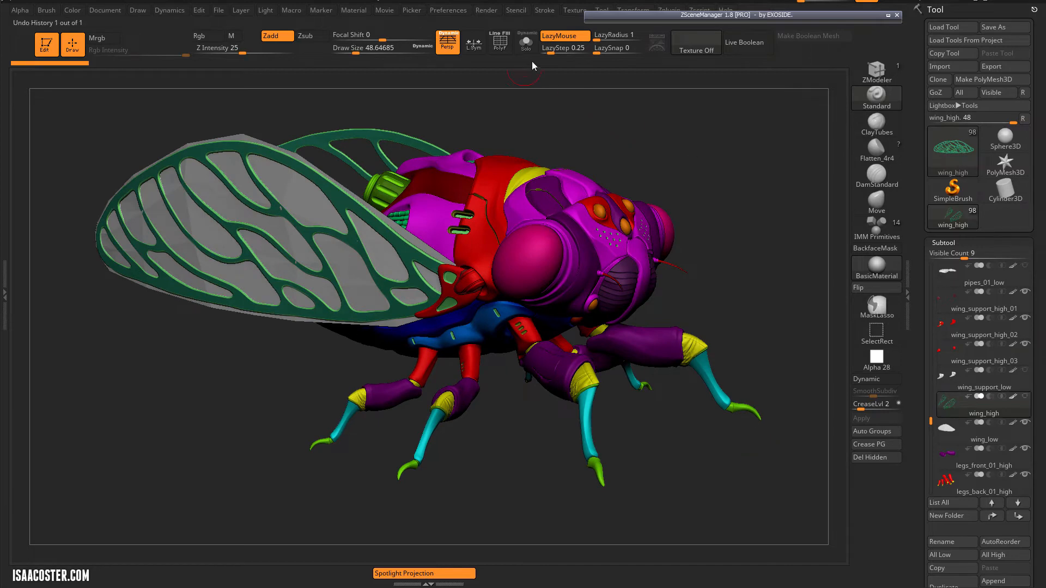
- Solo the wing_high subtool and orbit around its dense vein mesh and wing edge
click(525, 42)
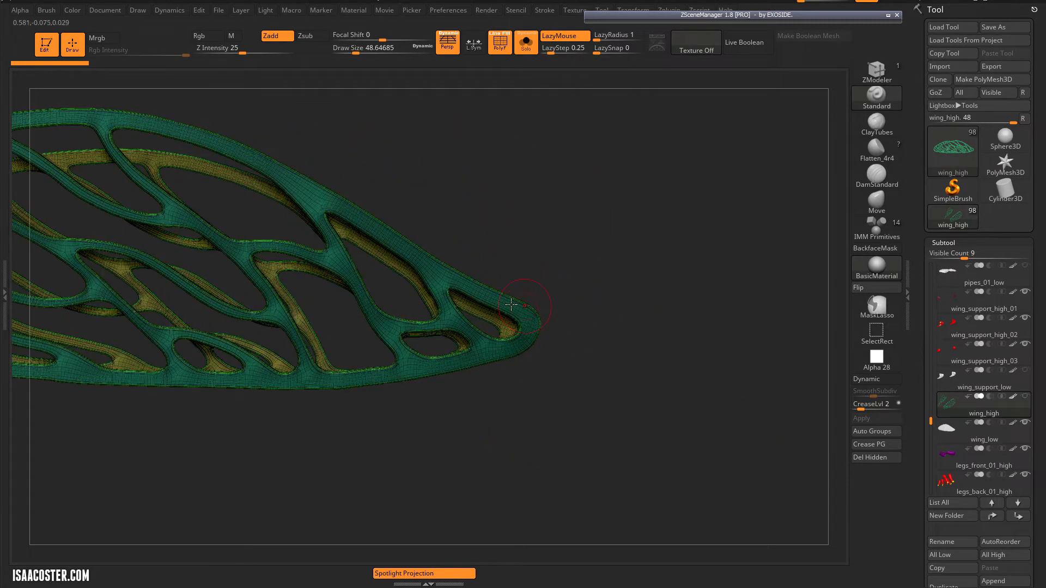
drag(511, 306, 446, 460)
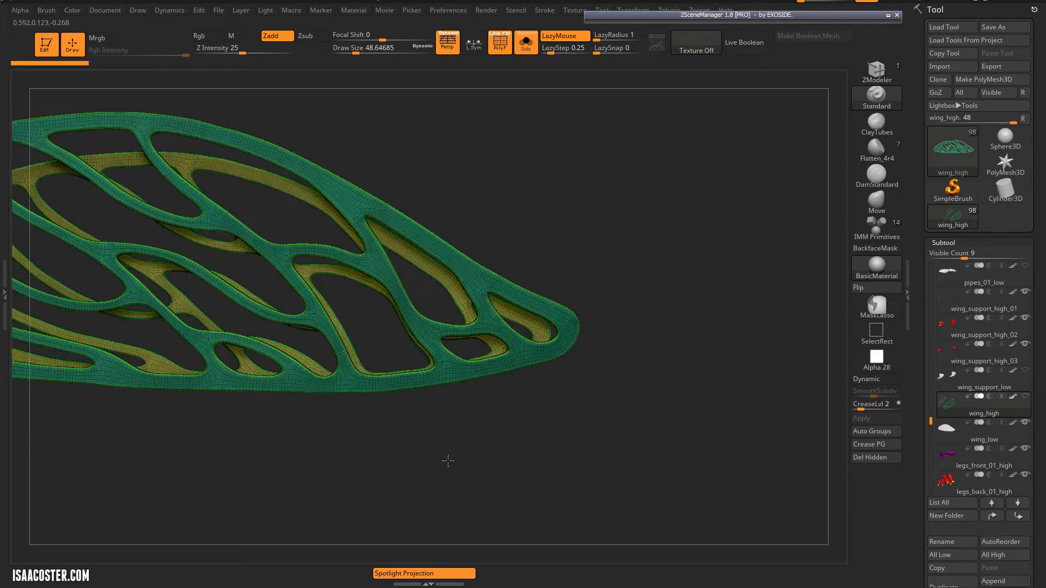
drag(446, 461, 390, 454)
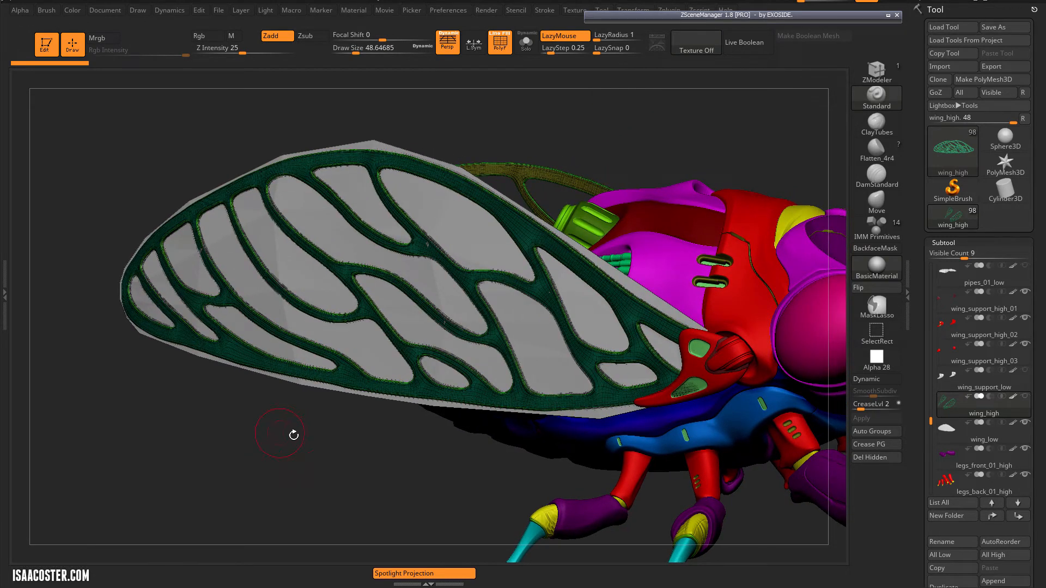
drag(280, 433, 195, 421)
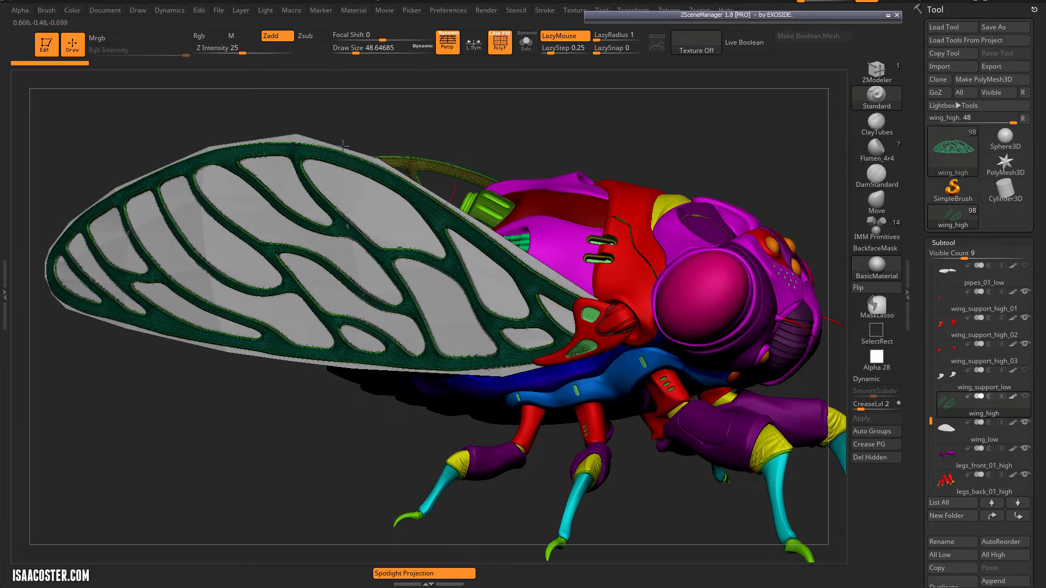
mouse_move(189, 195)
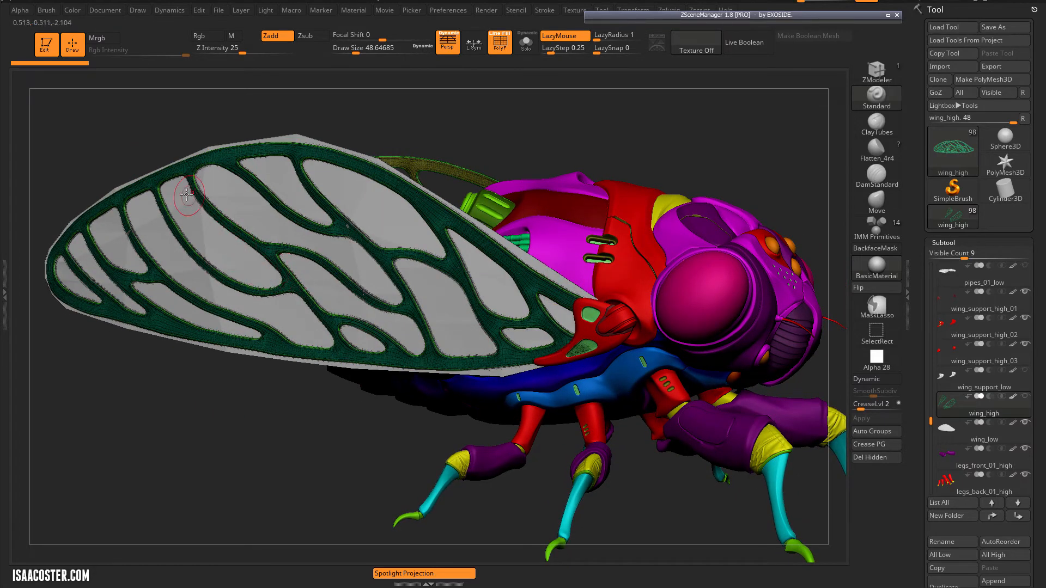
mouse_move(245, 262)
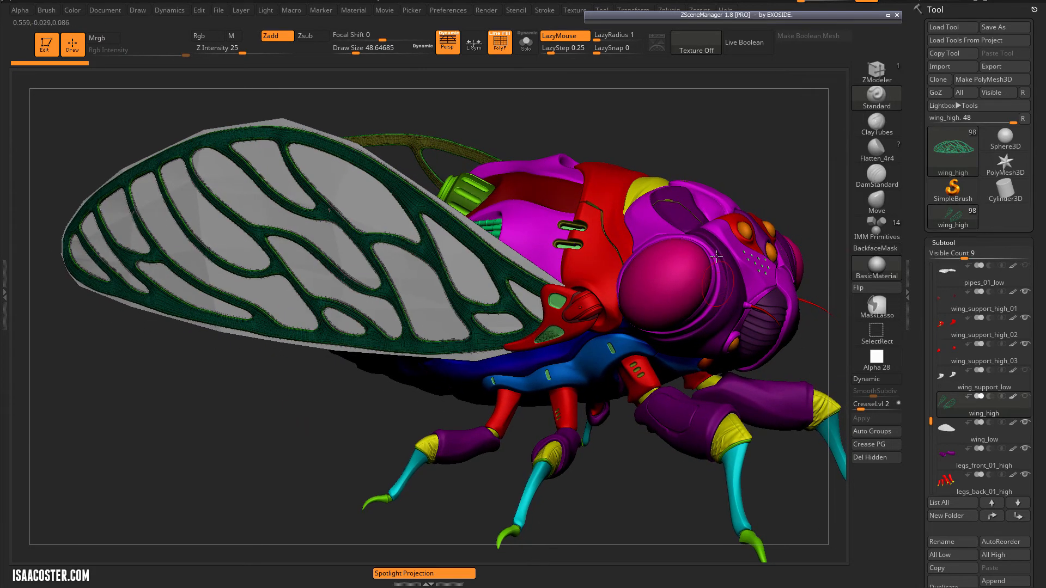
drag(717, 257, 295, 463)
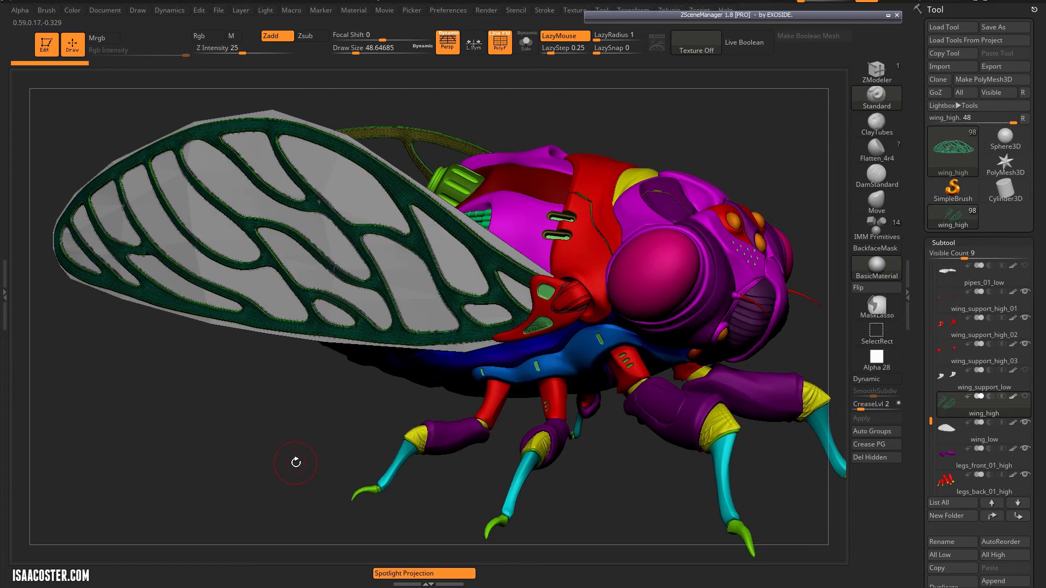